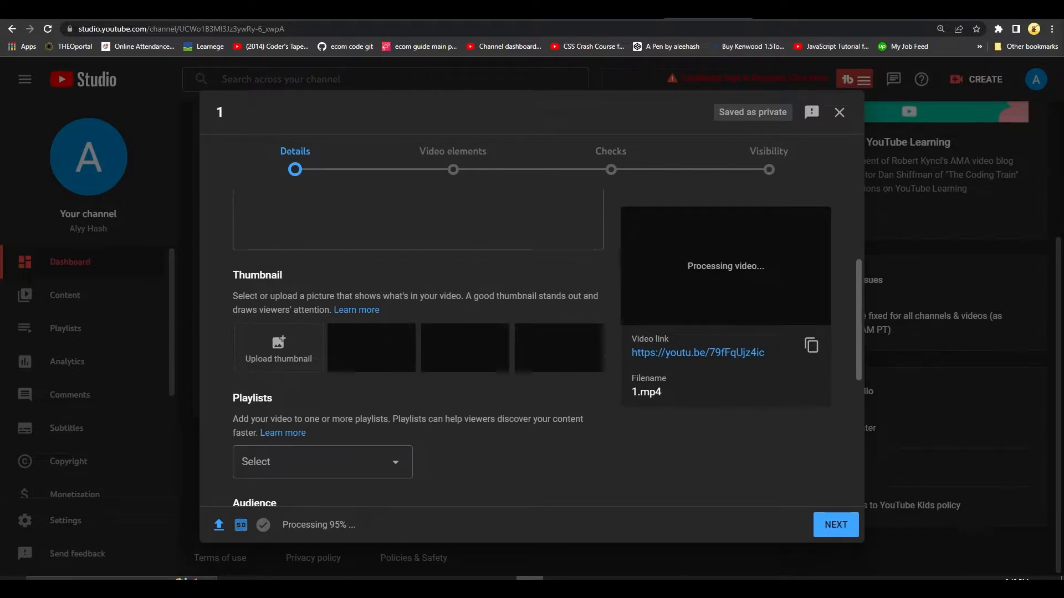
# Step: Create a new playlist titled 'Youtube Shorts Compilation' from video 1's Playlists selector
pyautogui.scroll(3)
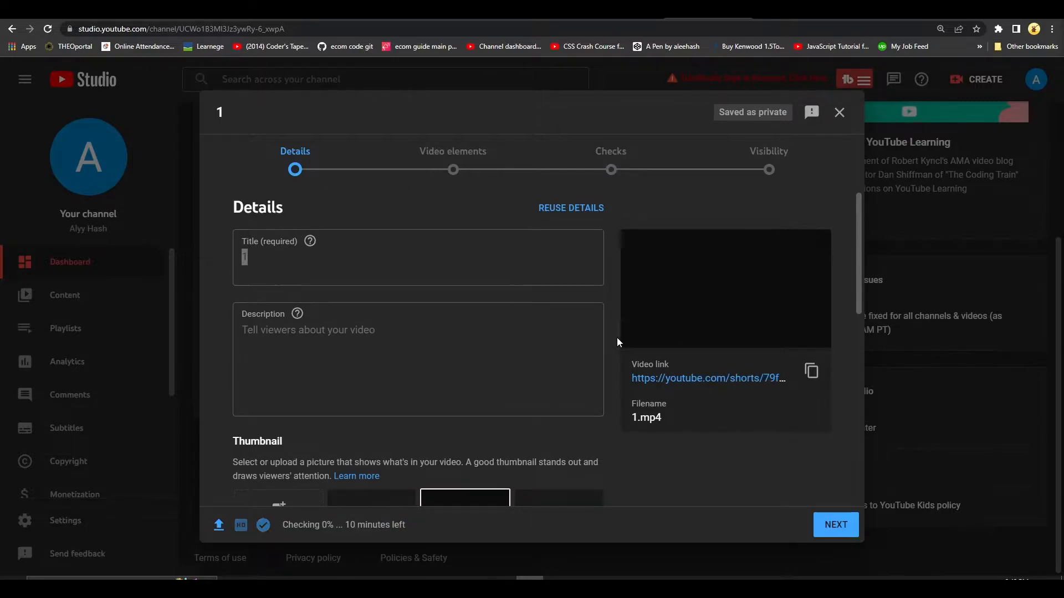
pyautogui.scroll(-3)
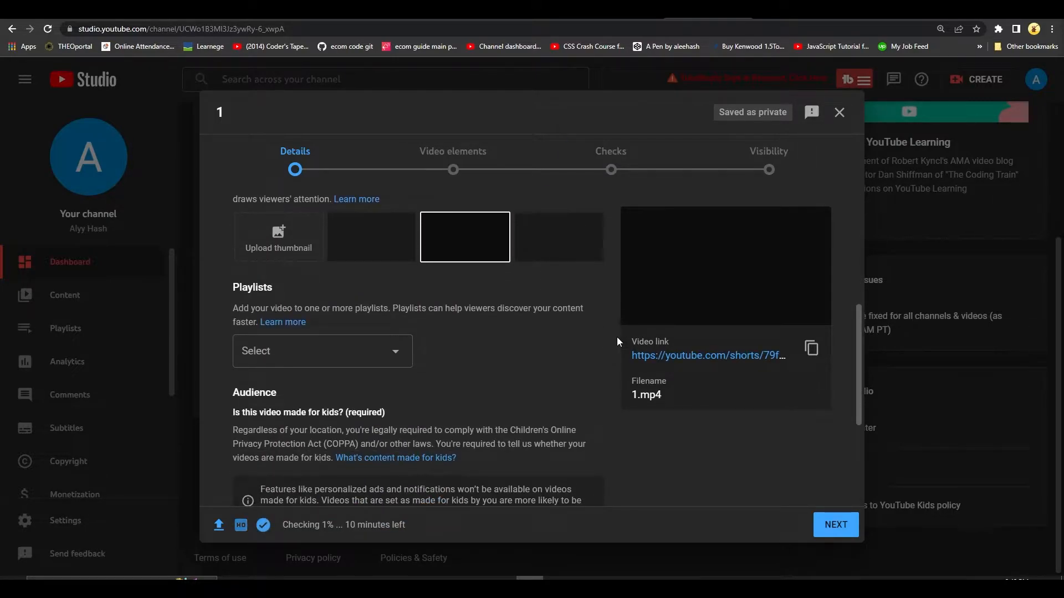
pyautogui.doubleClick(251, 287)
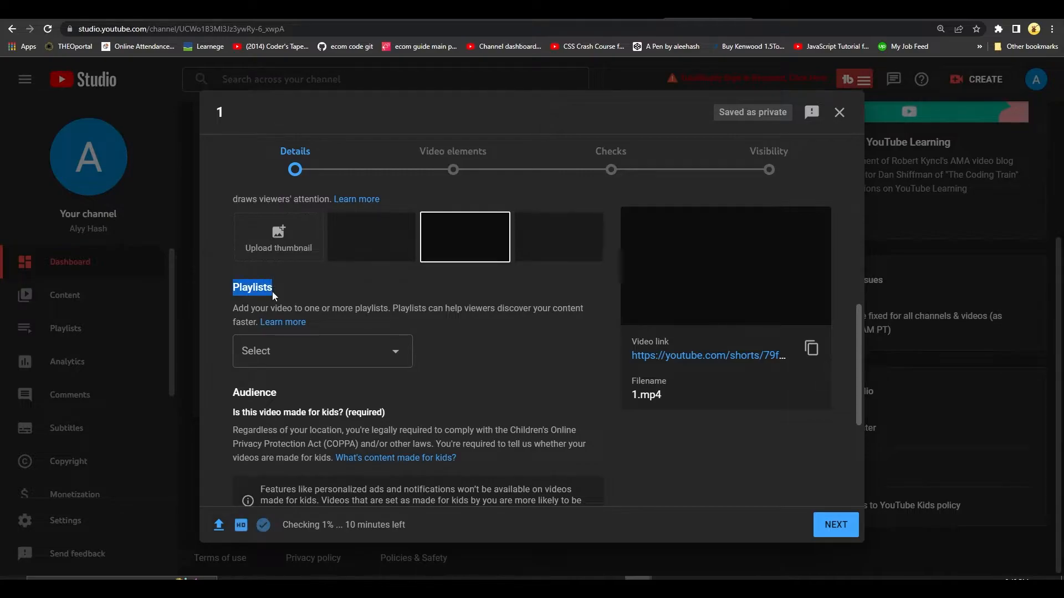
pyautogui.click(322, 351)
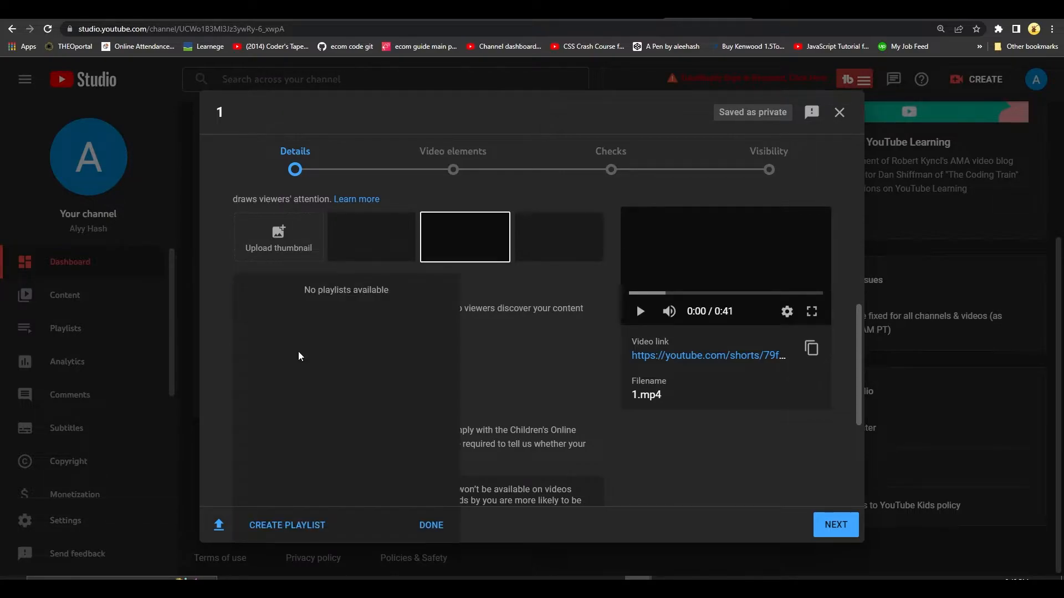
pyautogui.click(285, 525)
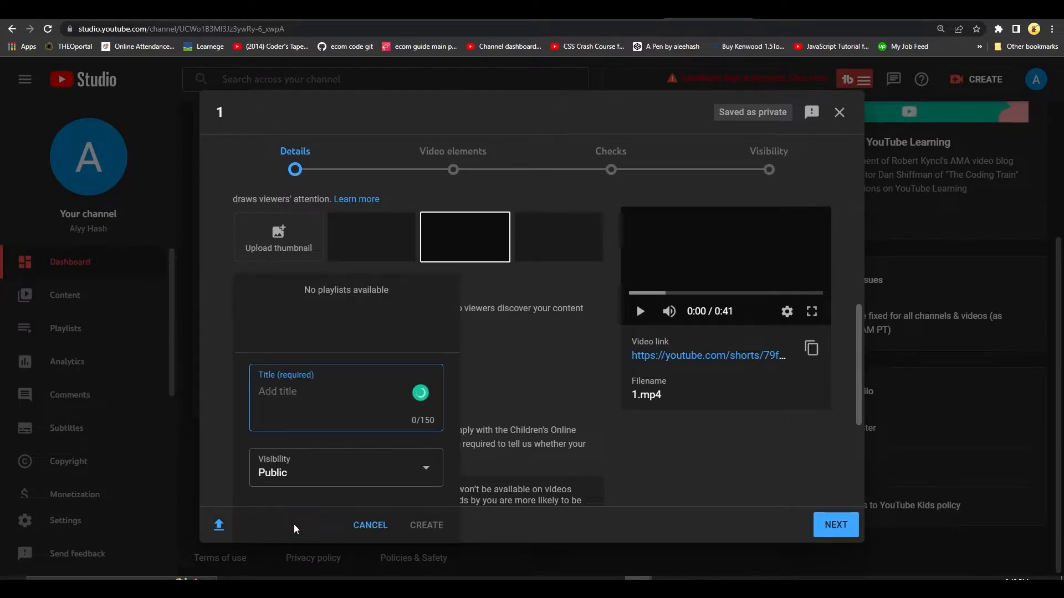
pyautogui.click(313, 391)
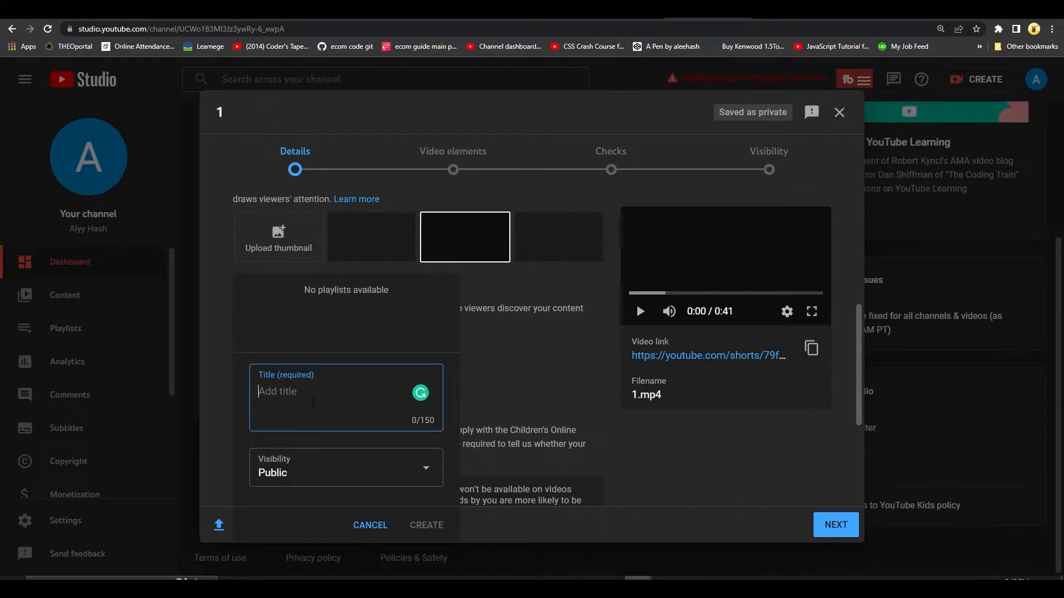
pyautogui.write('Youtube Shorts Compilation')
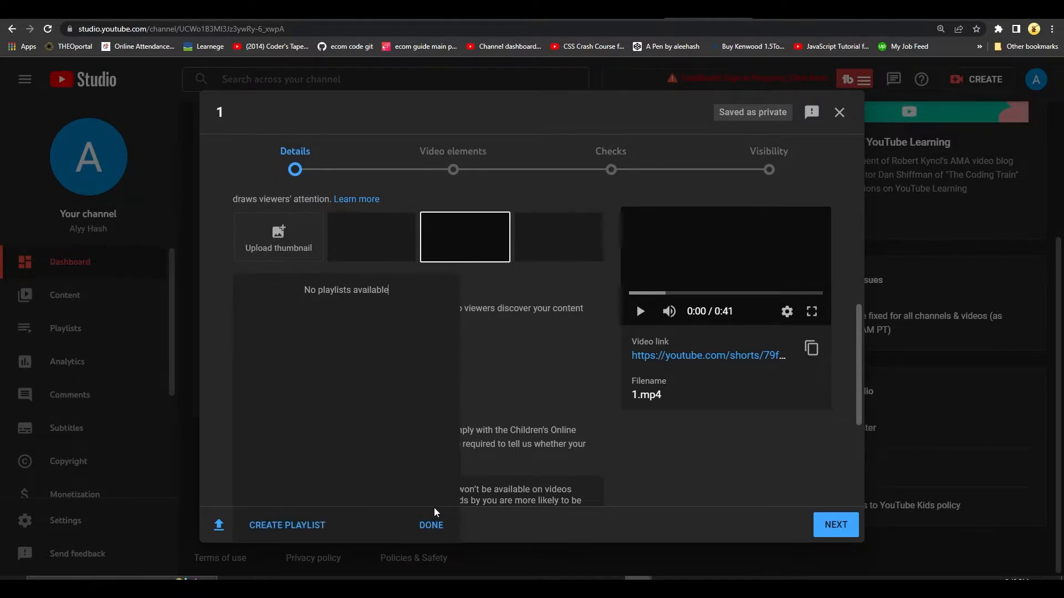
pyautogui.click(255, 290)
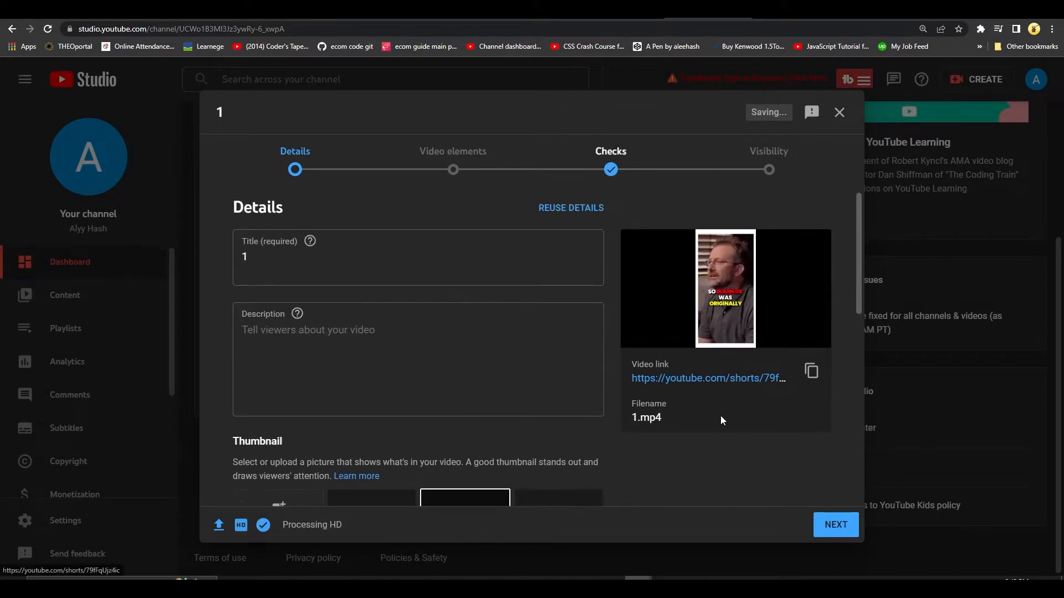
# Step: Confirm video 1 shows Youtube Shorts Compilation and close the upload dialog to save it as a draft
pyautogui.scroll(-3)
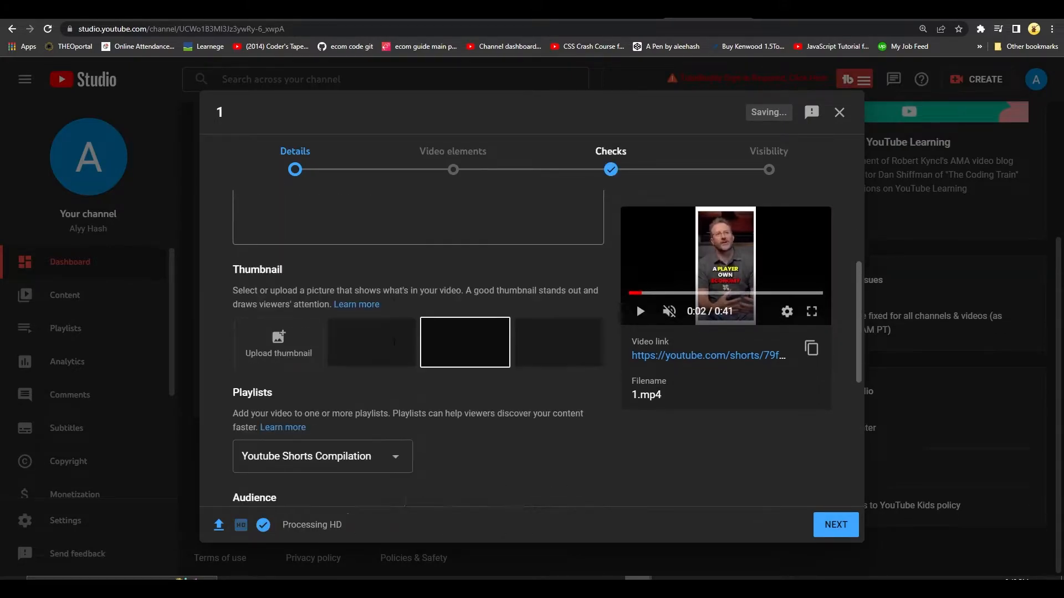
pyautogui.scroll(-3)
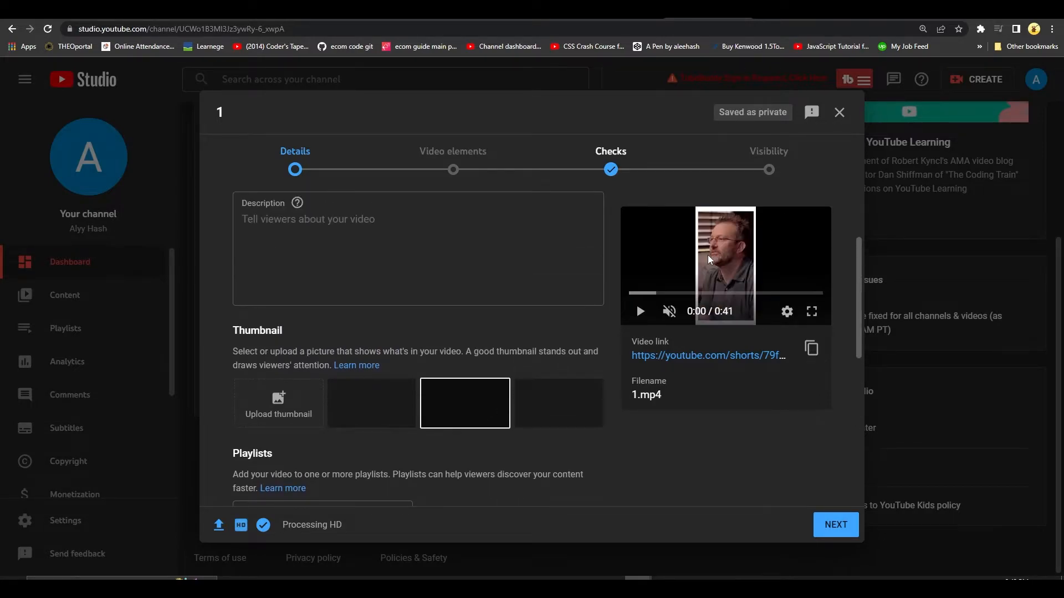
pyautogui.scroll(-3)
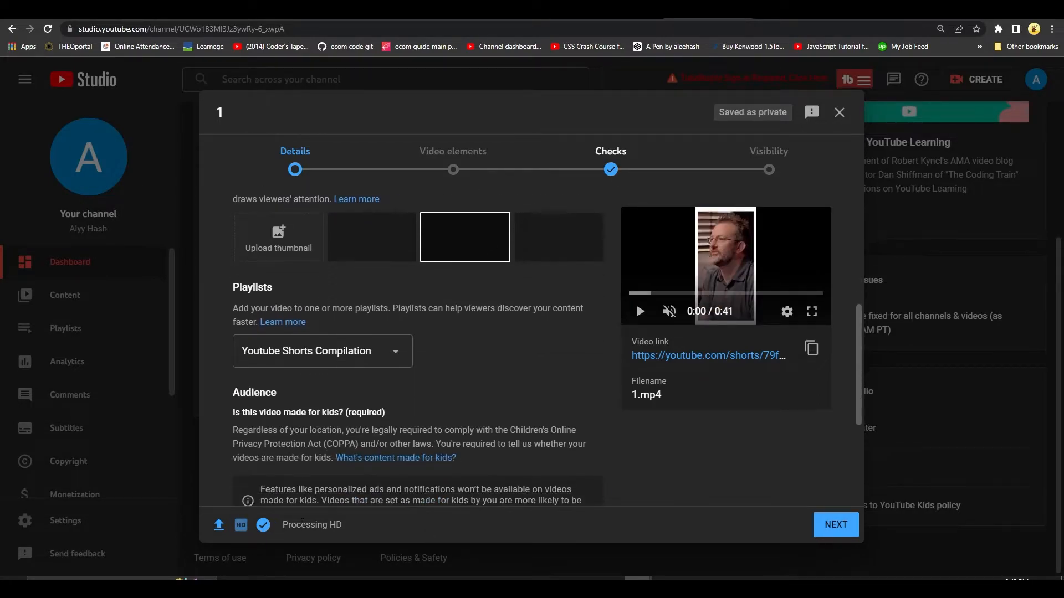
pyautogui.click(322, 351)
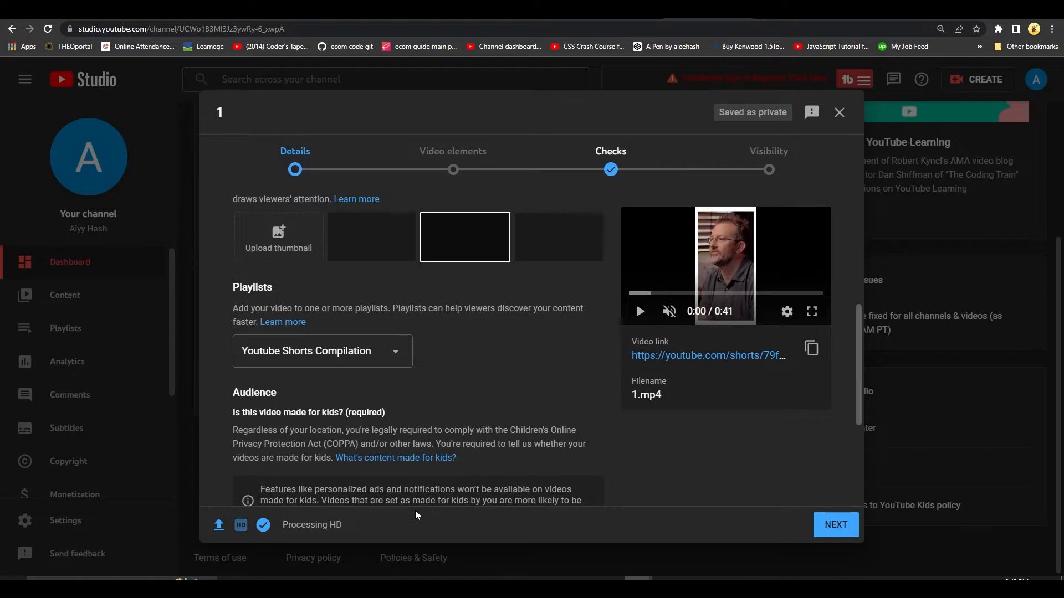
pyautogui.scroll(-3)
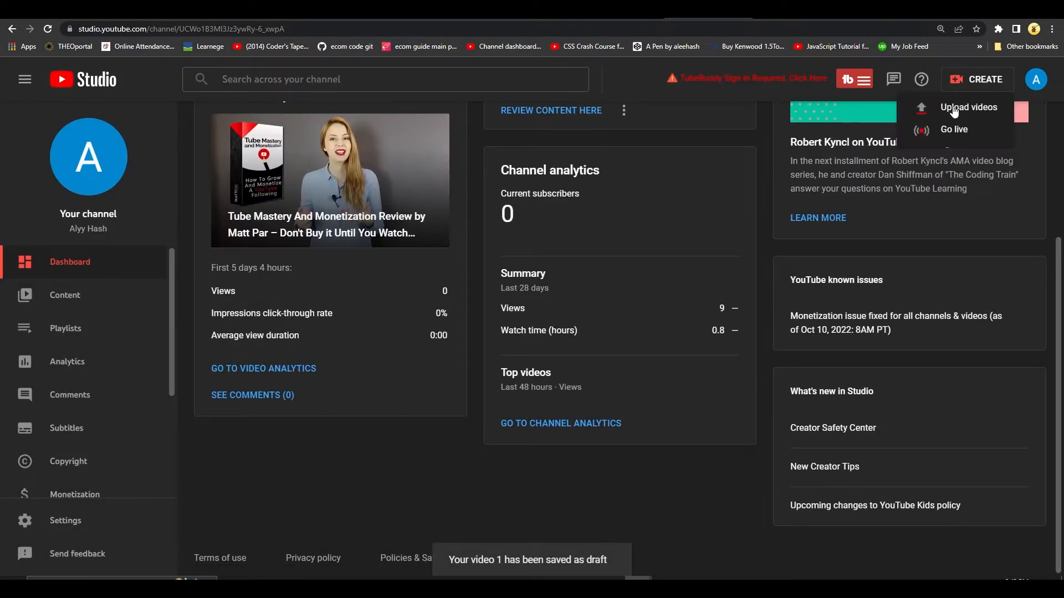
# Step: Upload a second Short, VIDEO 1.mp4, so its details form appears
pyautogui.click(968, 108)
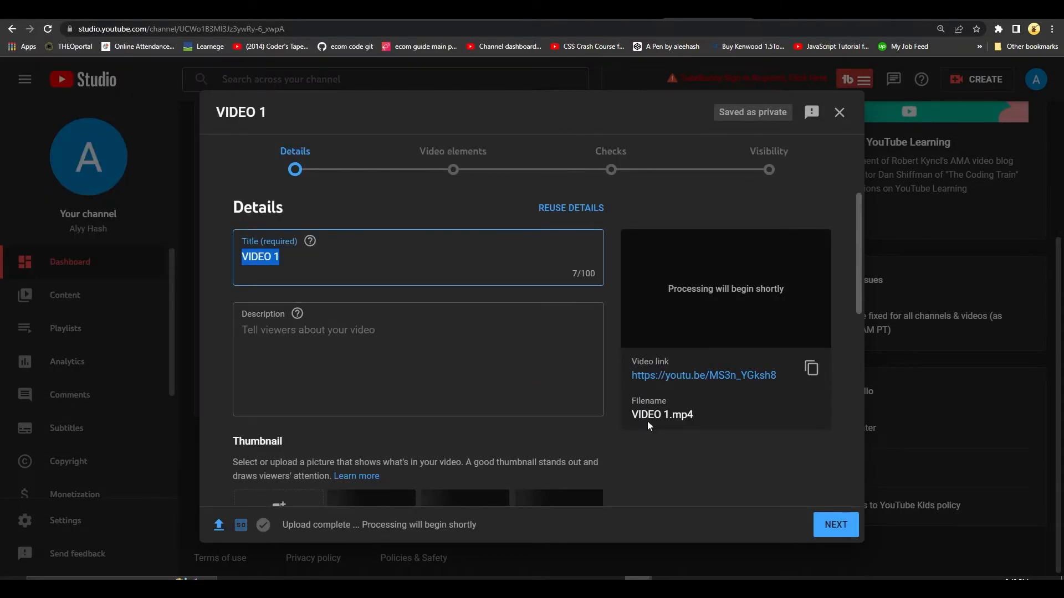
# Step: Tick Youtube Shorts Compilation in VIDEO 1's Playlists selector and confirm
pyautogui.scroll(-3)
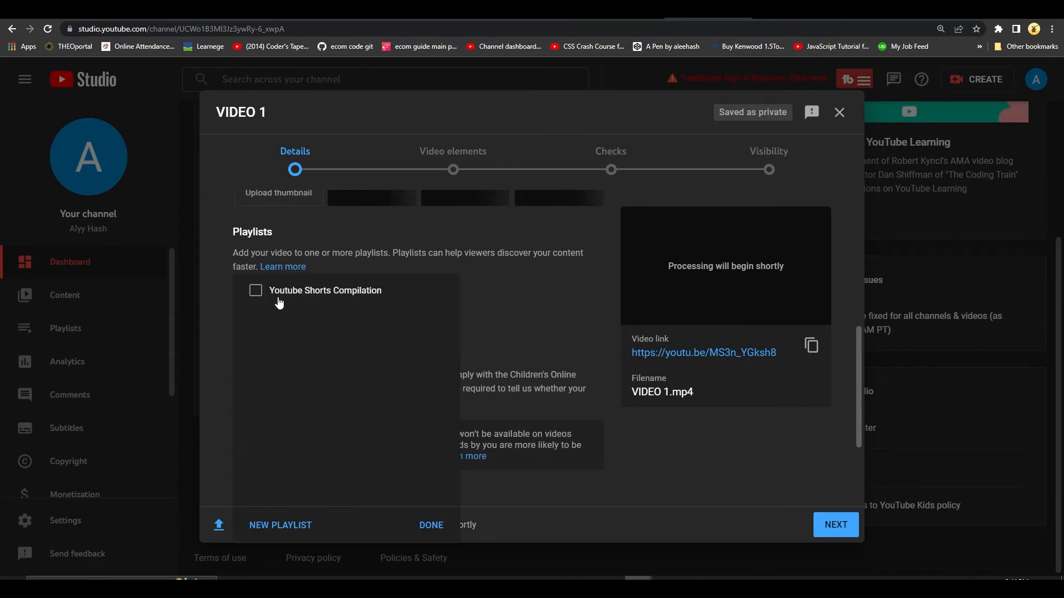
pyautogui.click(255, 291)
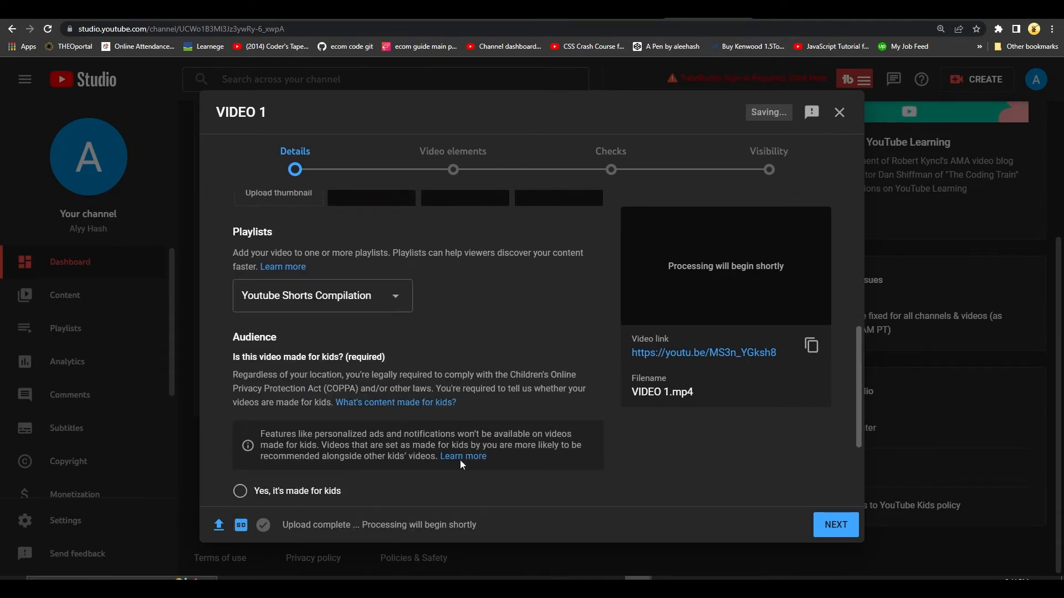
pyautogui.scroll(3)
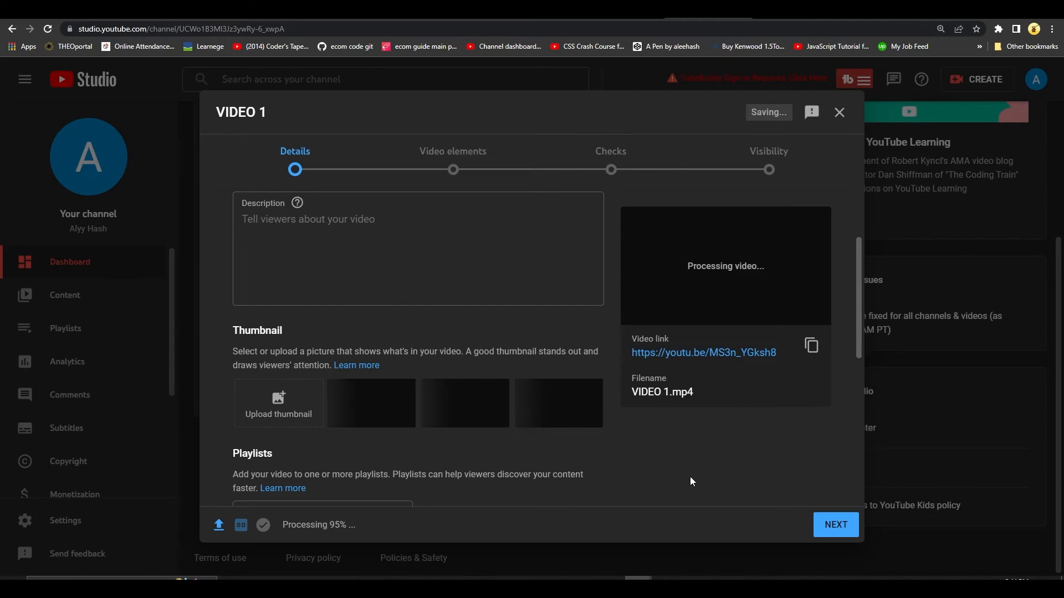